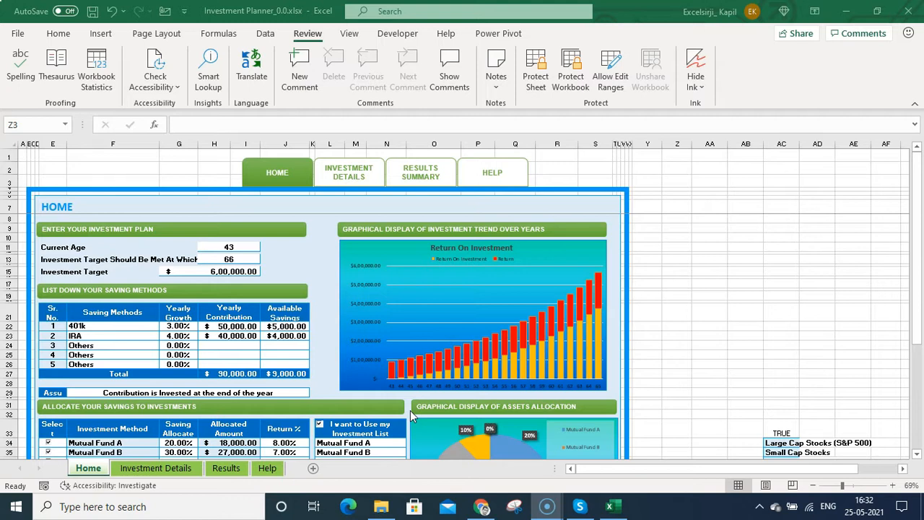
mouse_move(113, 248)
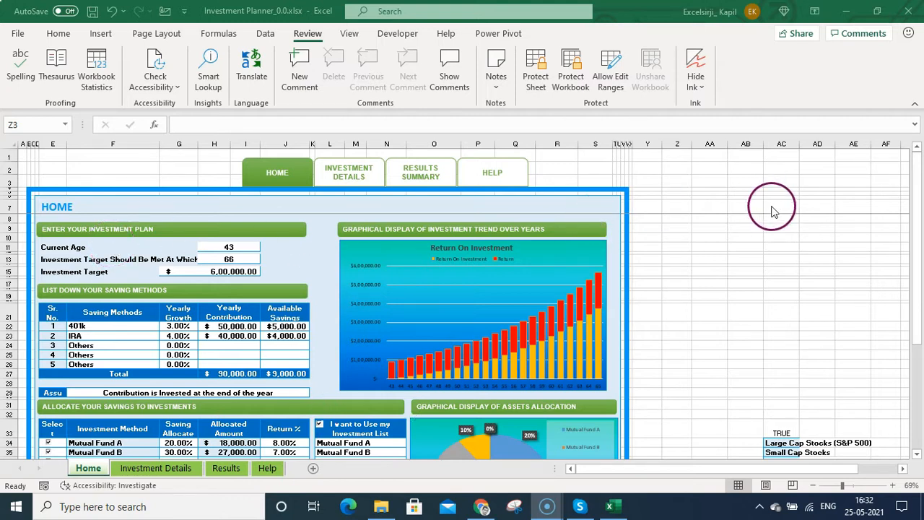
mouse_move(469, 273)
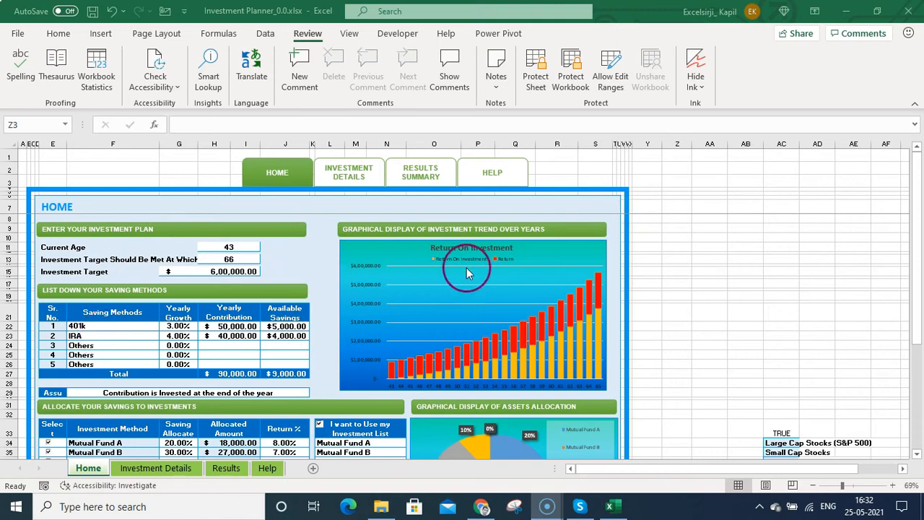
mouse_move(748, 358)
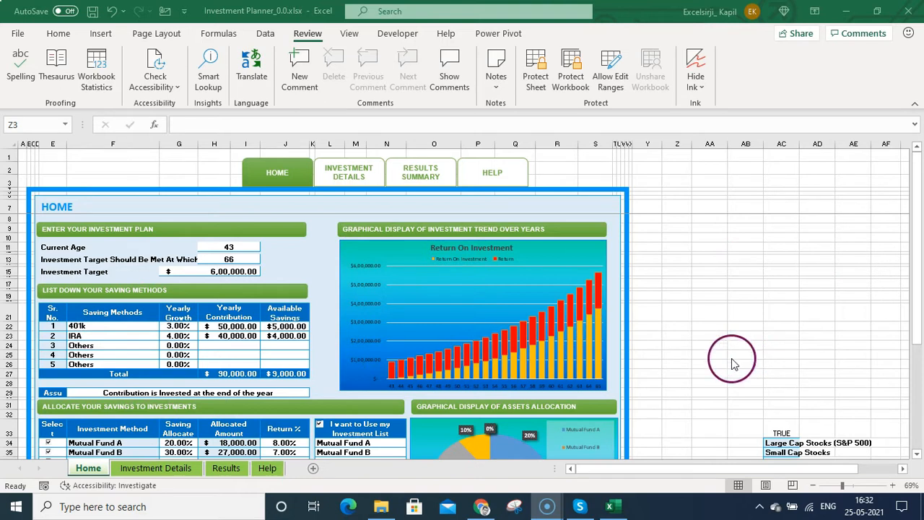
Select the empty columns from Z rightward beside the Home dashboard
click(700, 199)
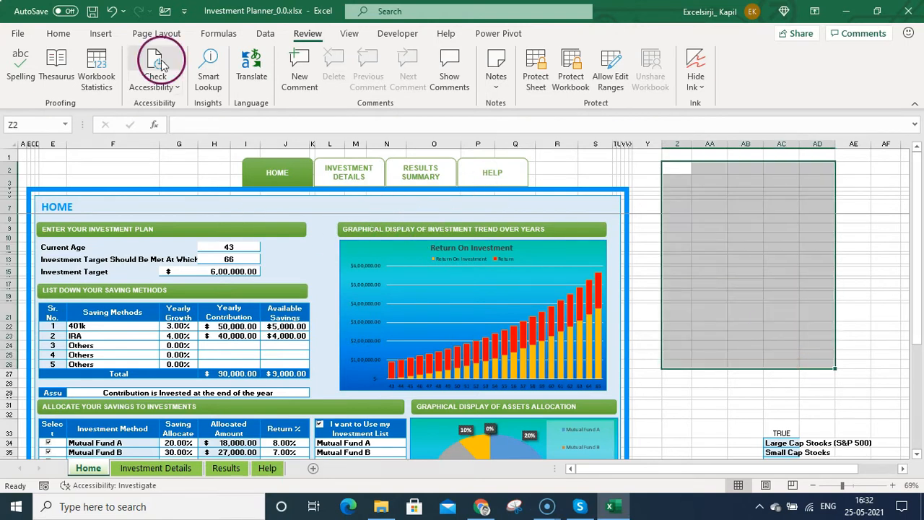
Turn off Gridlines, Formula Bar and Headings in the View ribbon's Show group
click(349, 33)
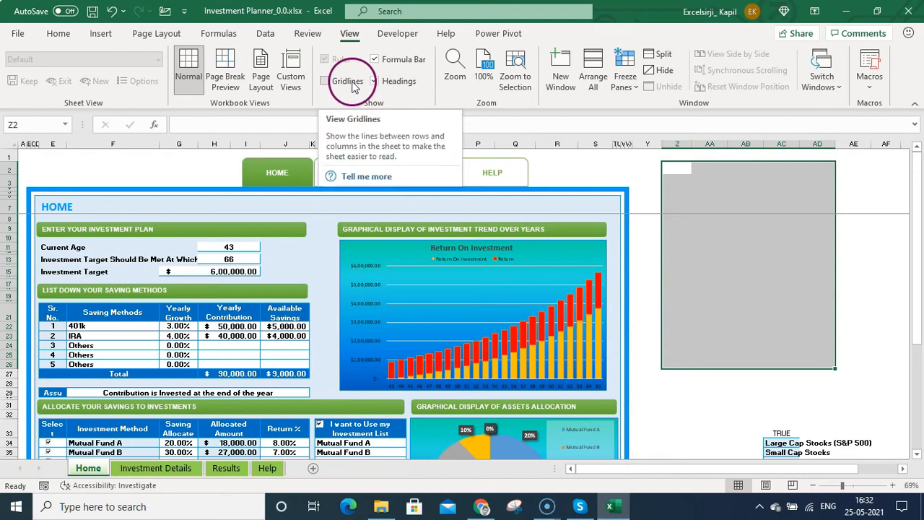
click(324, 81)
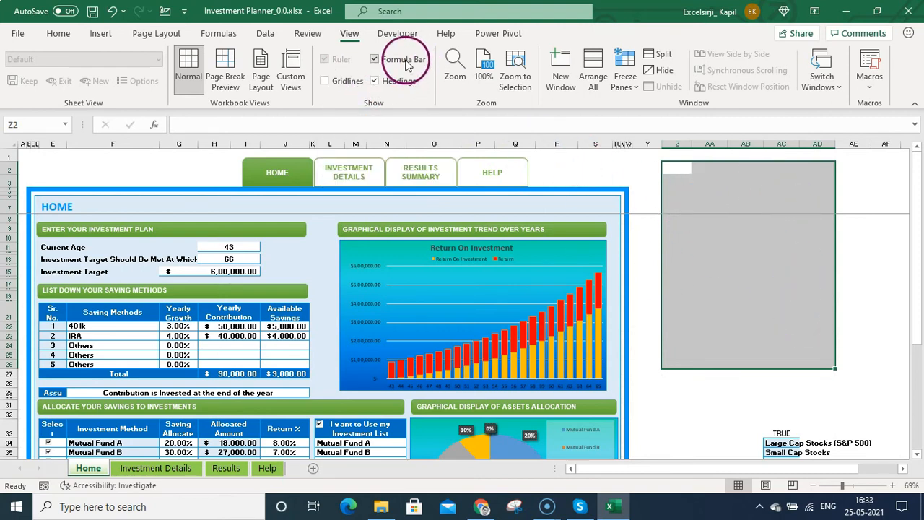
click(374, 59)
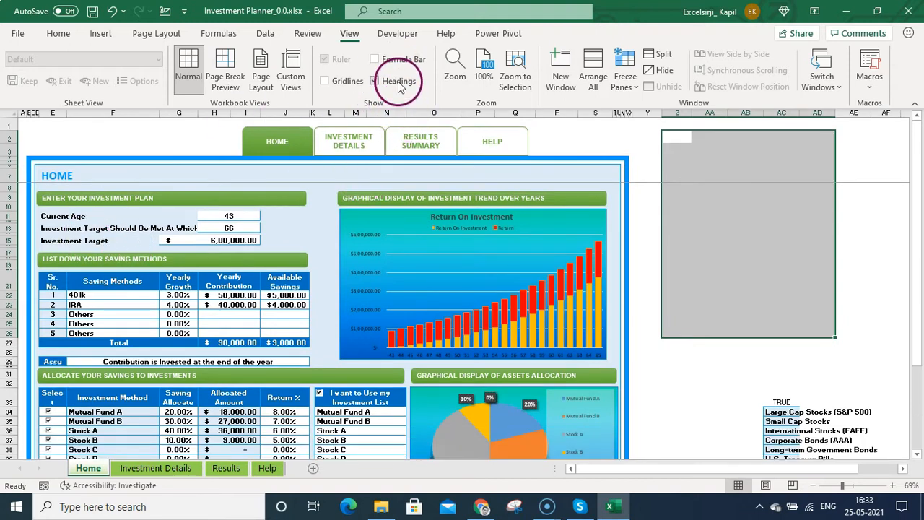
click(376, 81)
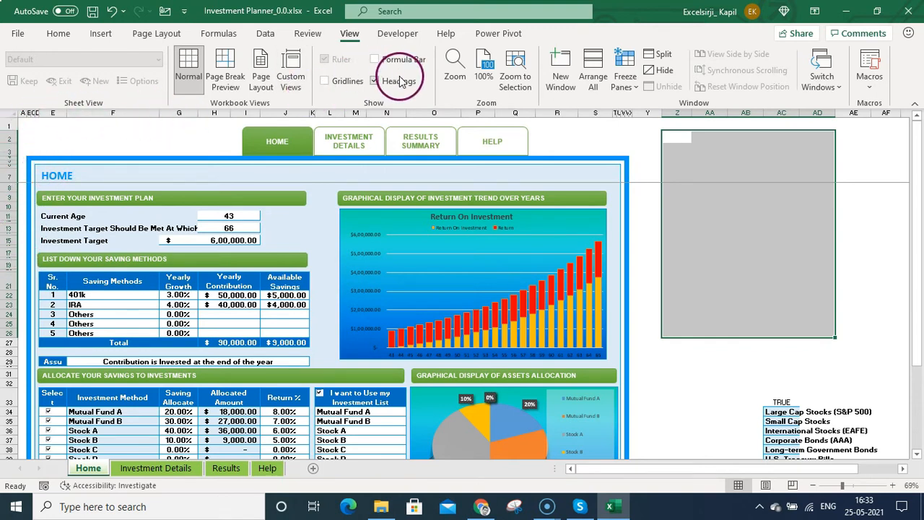
click(373, 81)
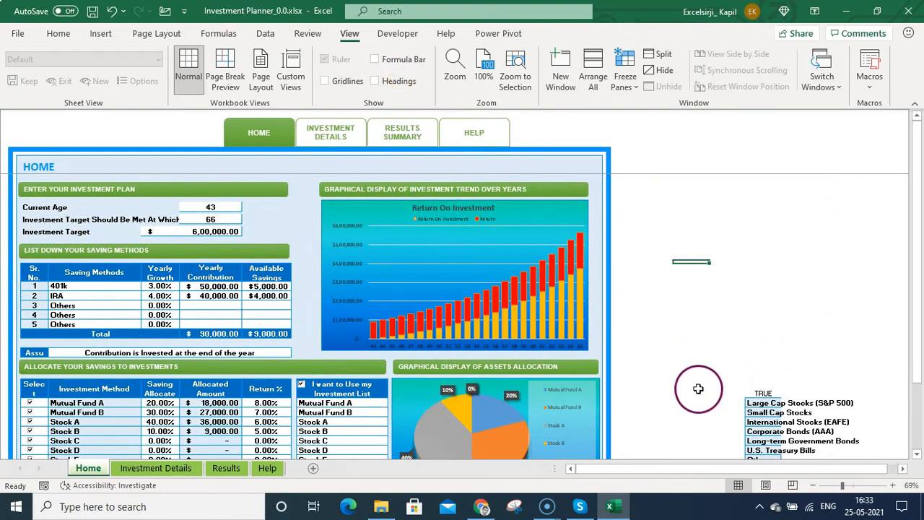
mouse_move(431, 107)
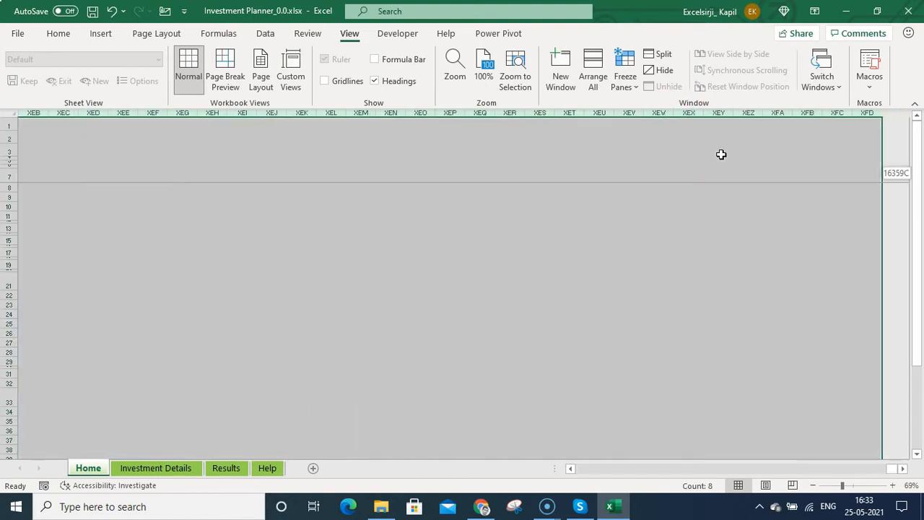
Hide the selected columns Z to XFD, then switch Headings back off
right_click(655, 113)
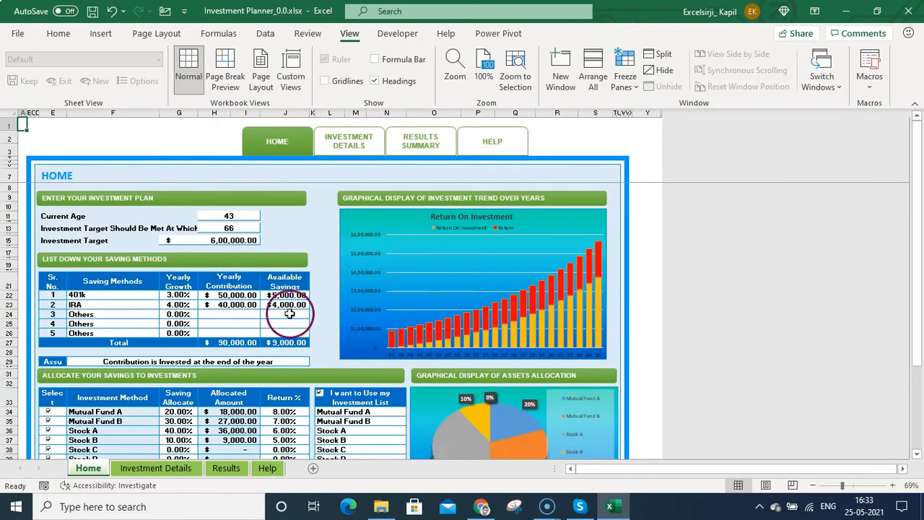
click(375, 80)
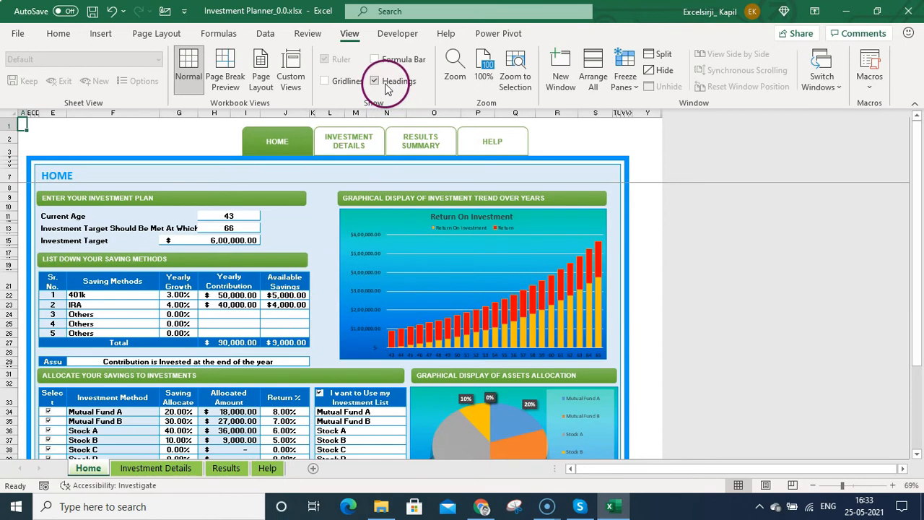
click(376, 81)
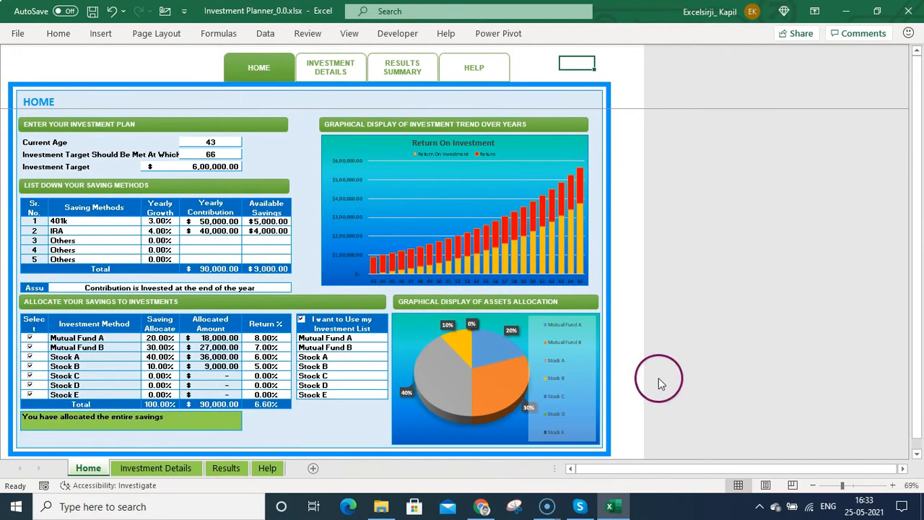
Zoom the dashboard to about 98% so it fills the window width, then go to File
click(851, 485)
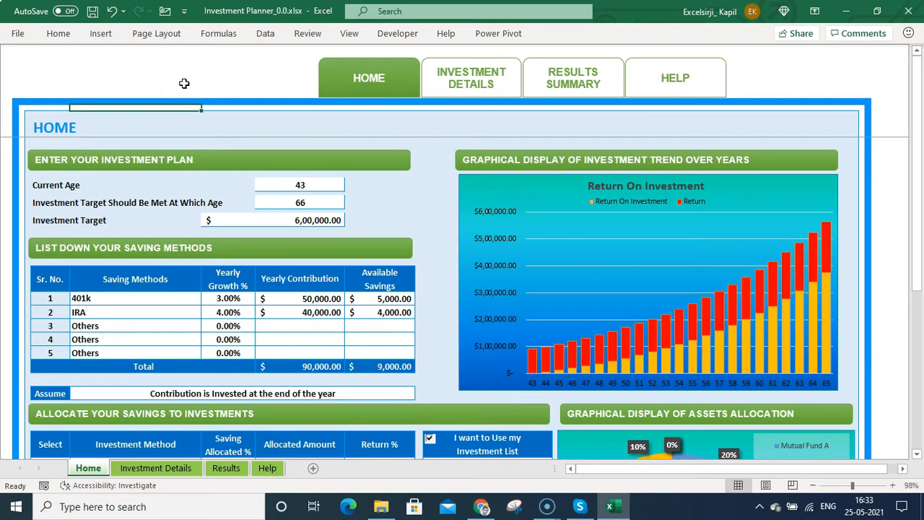
click(156, 468)
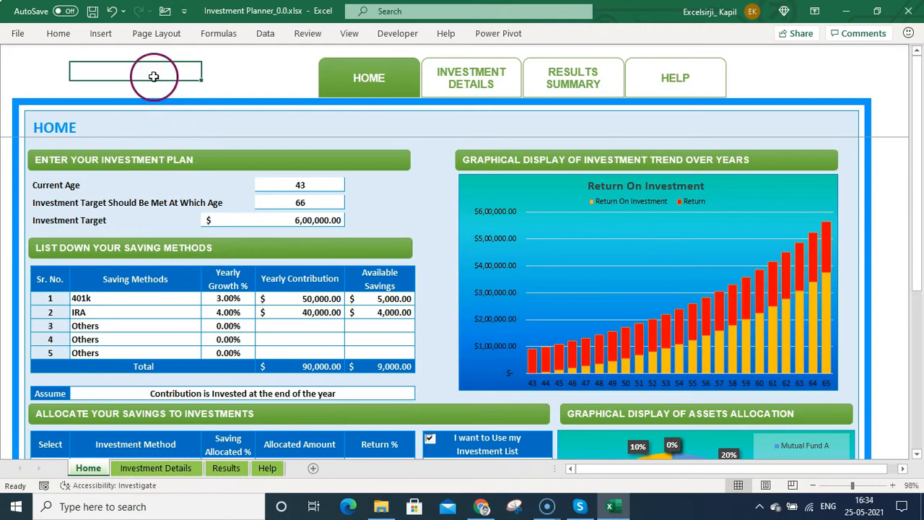
click(17, 34)
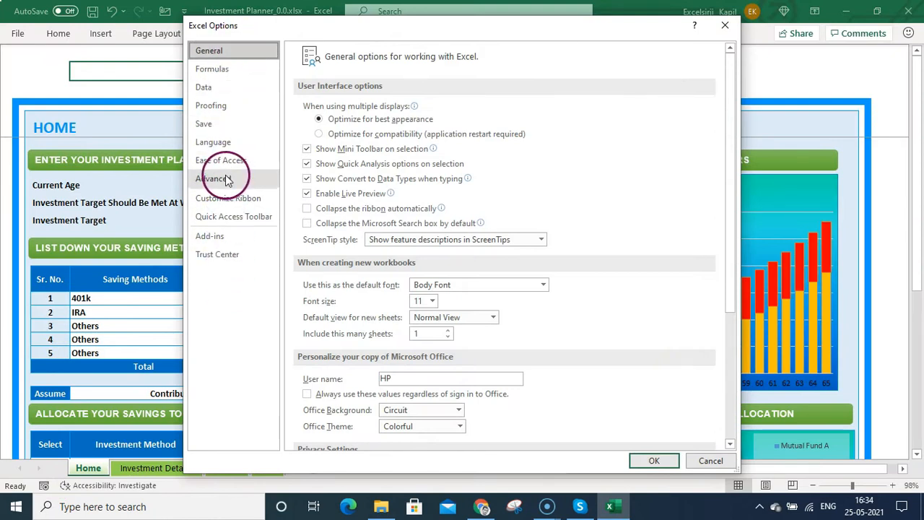
In Options > Advanced display settings, uncheck Show sheet tabs and vertical scroll bar, and confirm
click(214, 179)
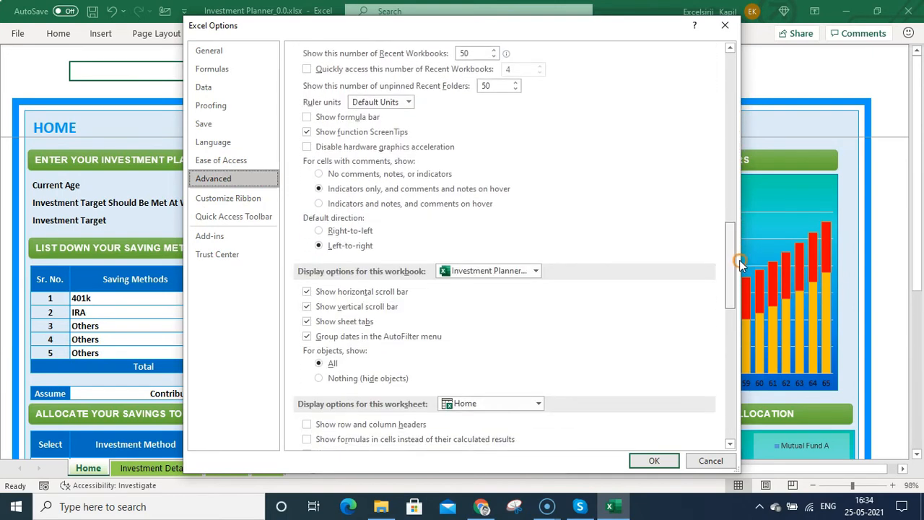
scroll(down, 3)
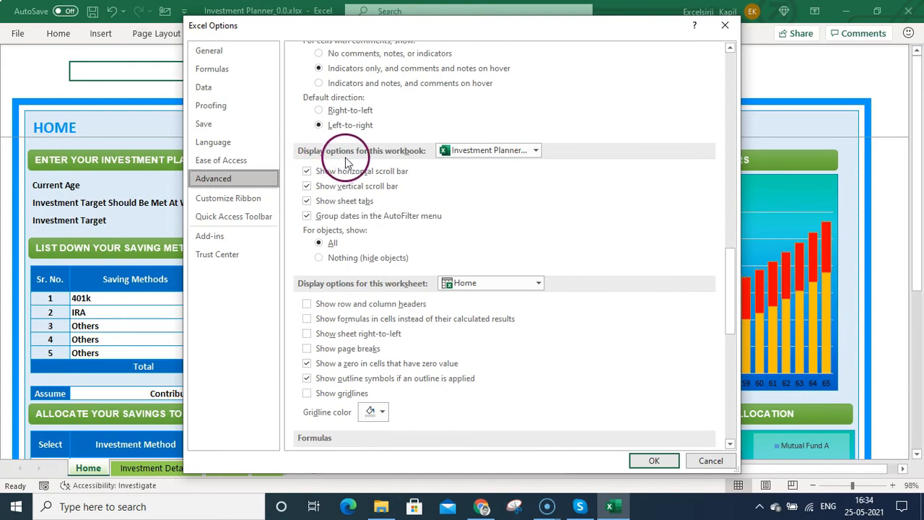
mouse_move(384, 162)
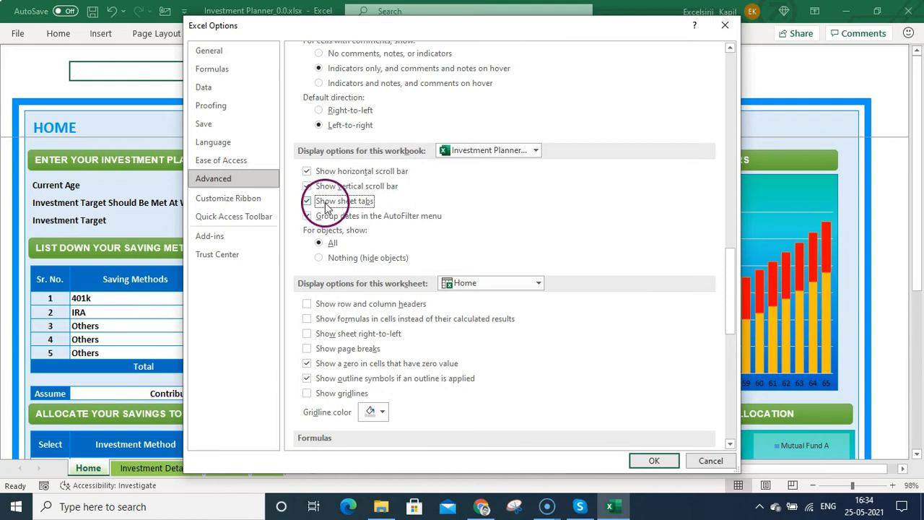
click(653, 461)
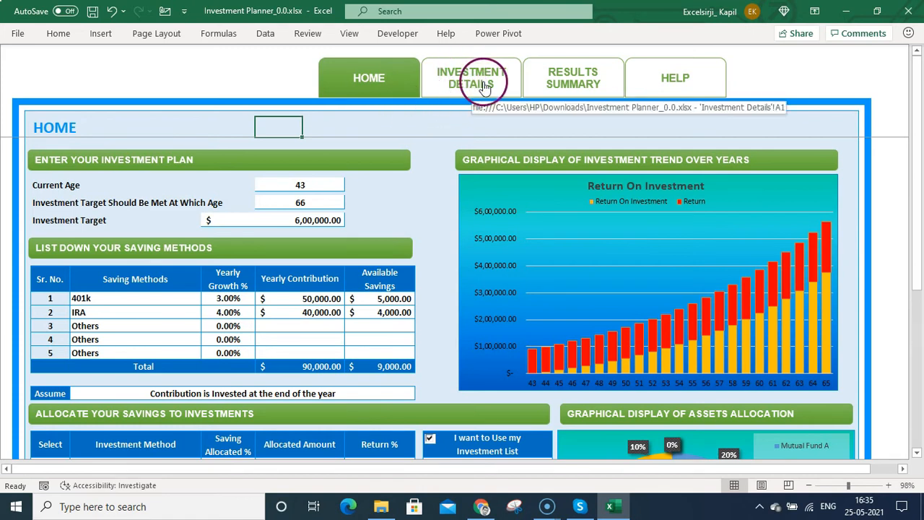
click(471, 78)
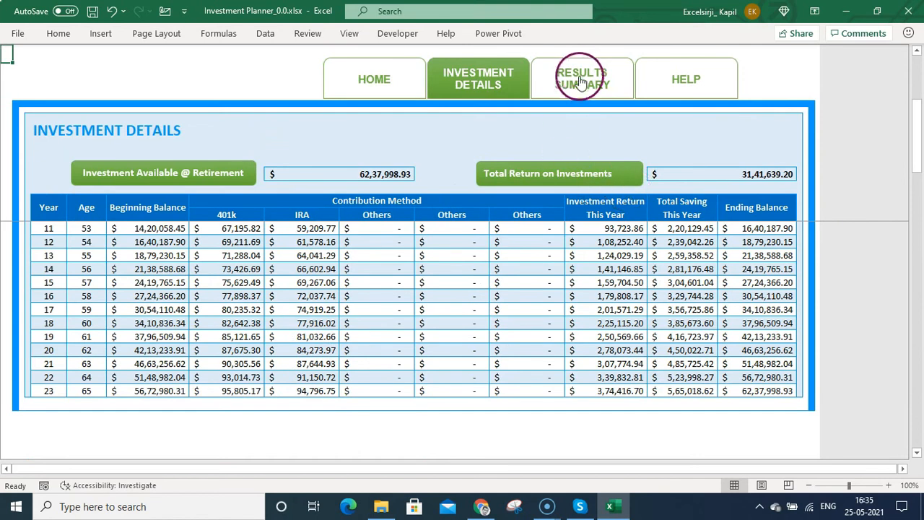
click(582, 78)
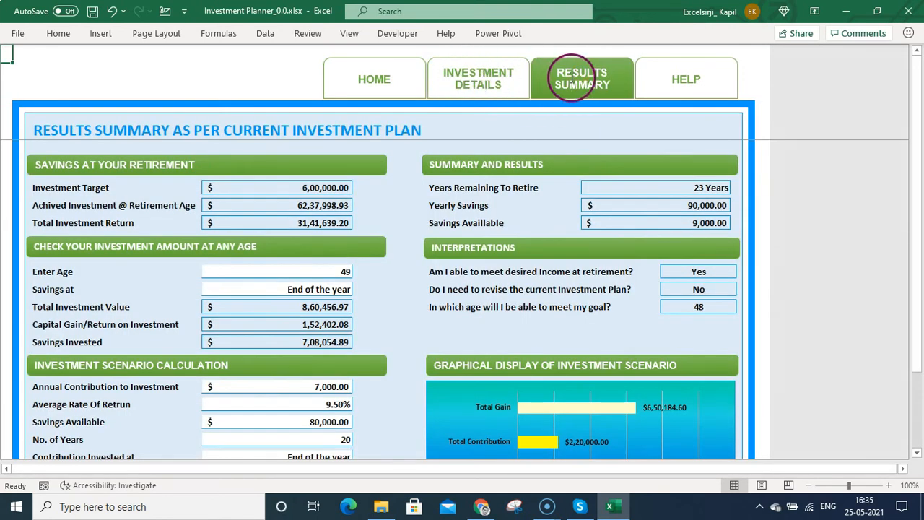
click(370, 78)
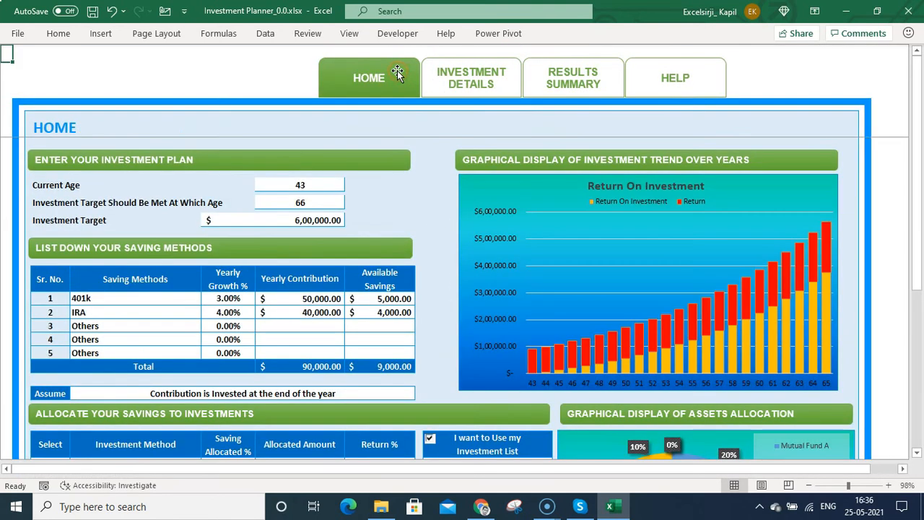
click(323, 127)
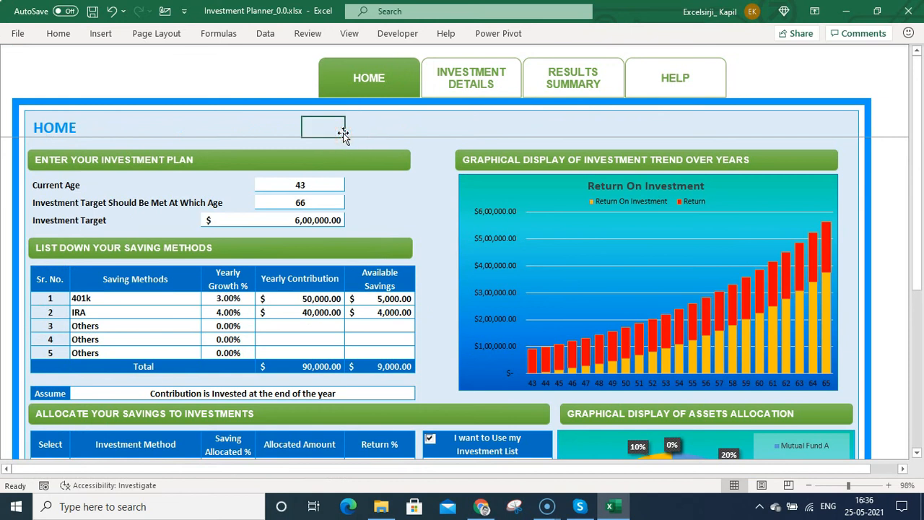